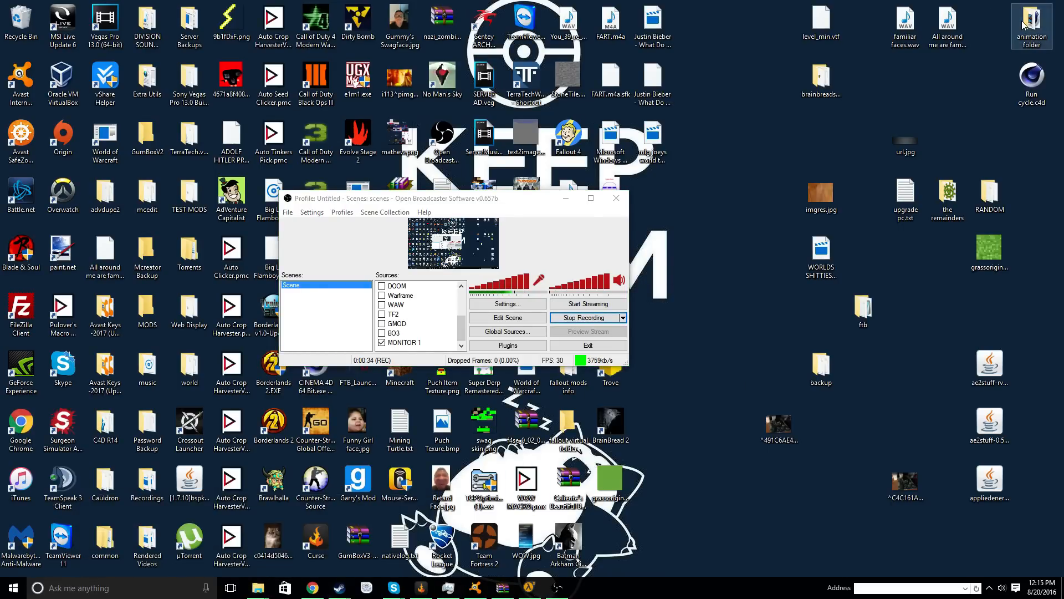
# - Browse into the desktop animation folder and pick the Minecraft world wip.c4d project file
pyautogui.doubleClick(1031, 20)
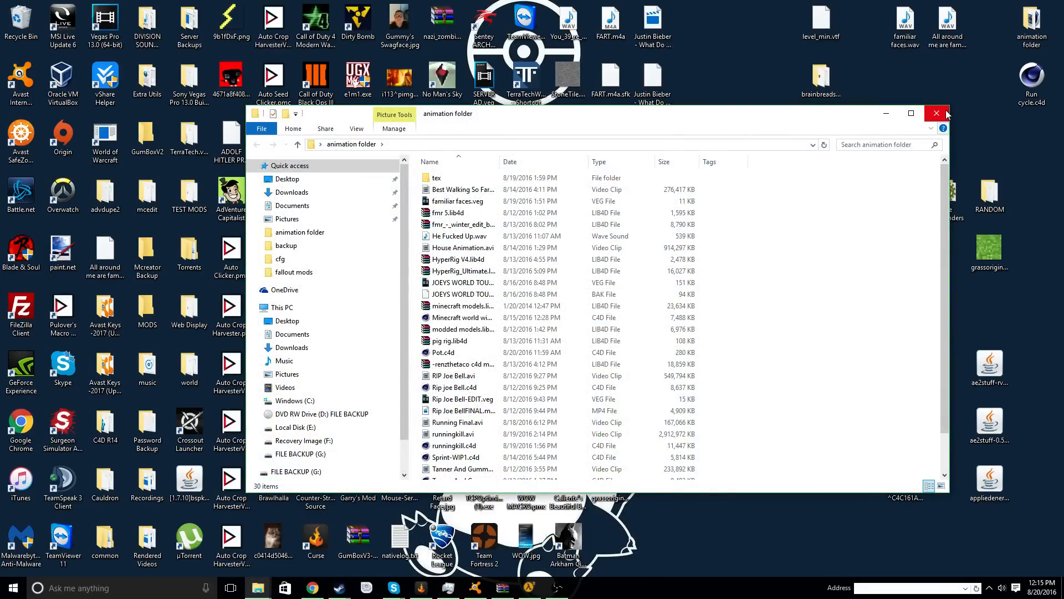
pyautogui.click(936, 113)
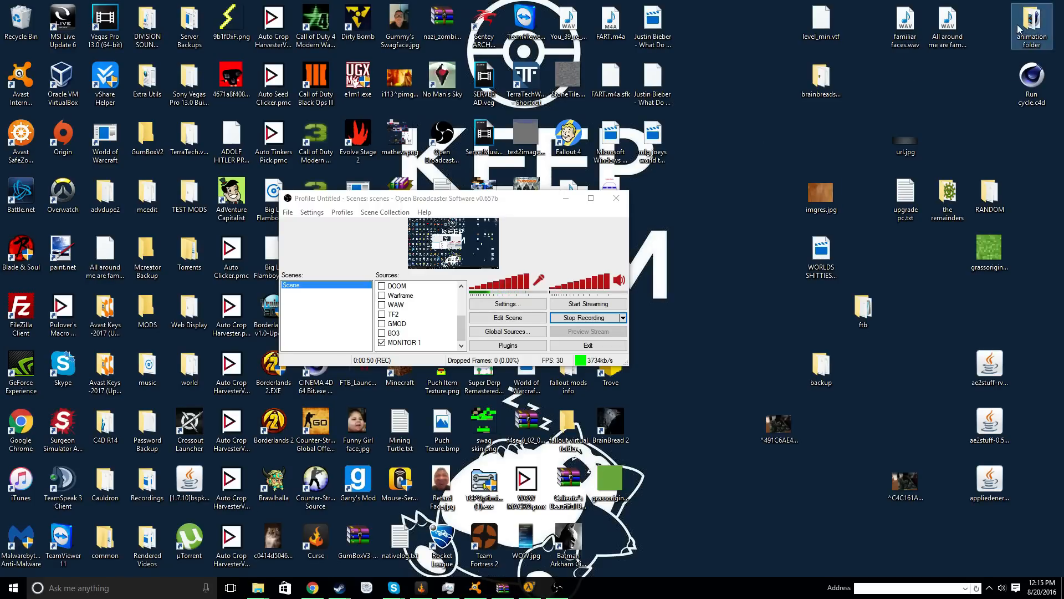
pyautogui.doubleClick(1033, 20)
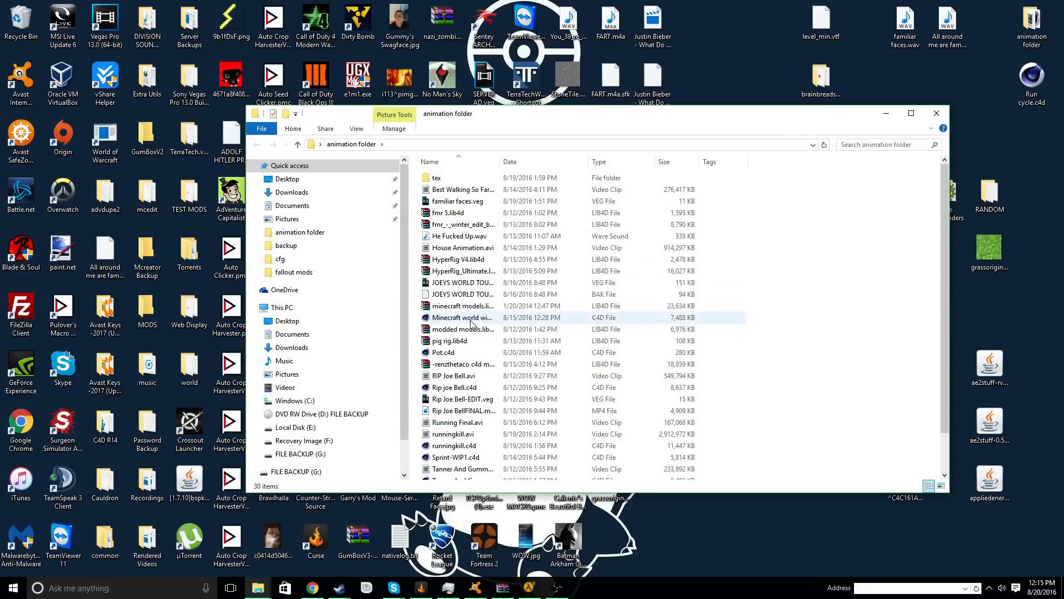
pyautogui.click(464, 317)
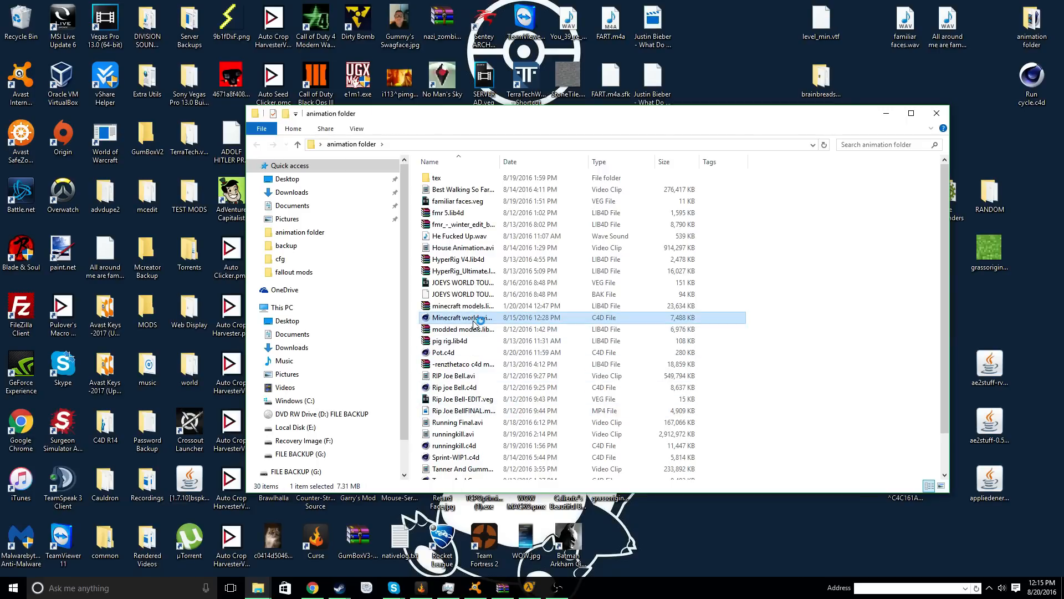
# - Load the Minecraft world WIP scene and switch the Attribute Manager to FMR 5.0 Winter Edit mode
pyautogui.doubleClick(461, 317)
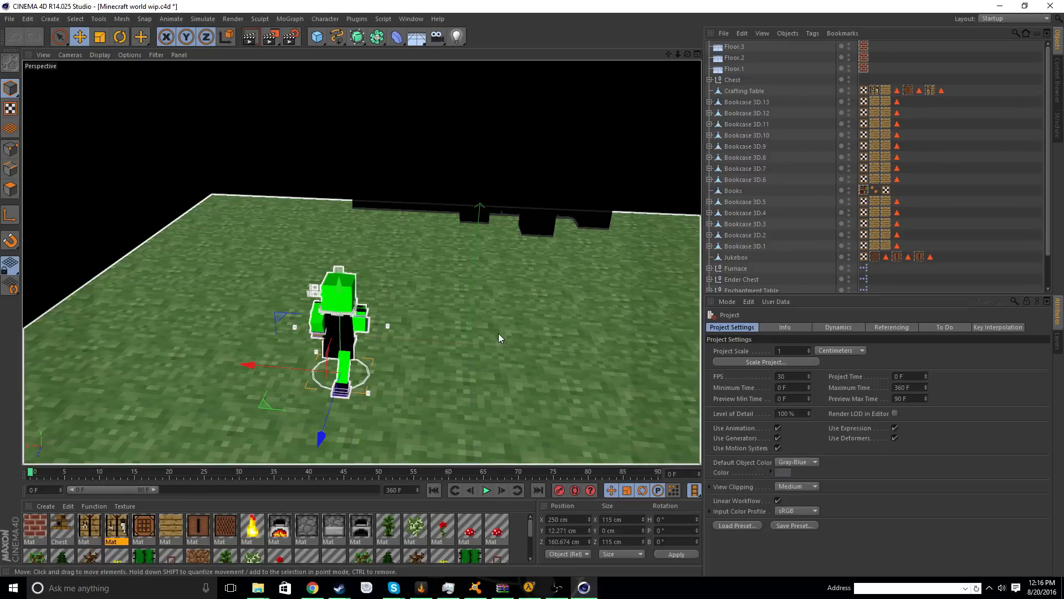
pyautogui.click(727, 301)
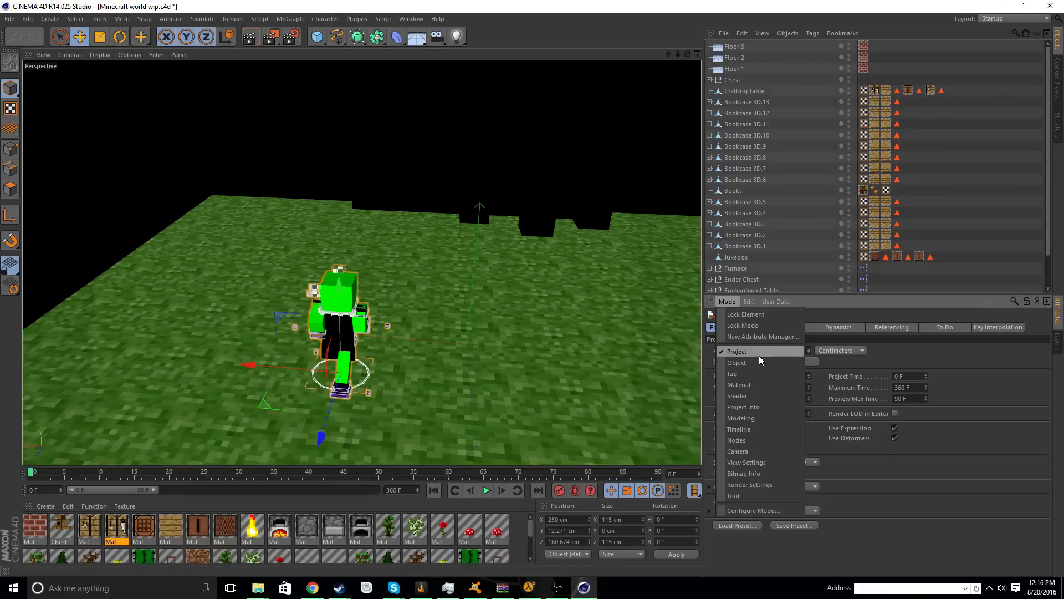
pyautogui.click(736, 361)
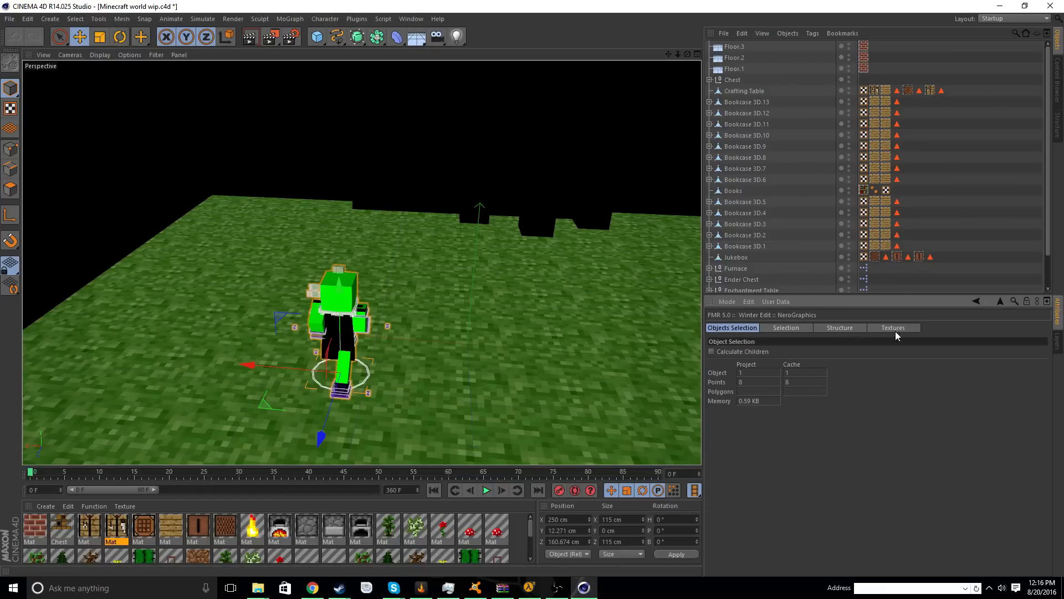
# - Show the project's used textures — grassoriginal.png, bookshelf and others — all lacking real paths
pyautogui.click(893, 327)
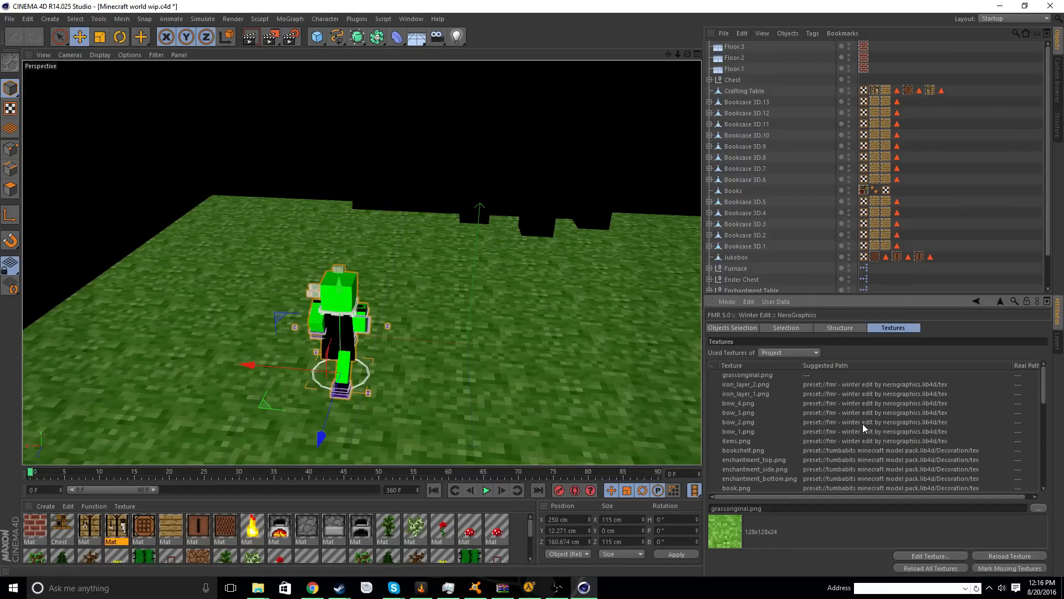
pyautogui.moveTo(1051, 510)
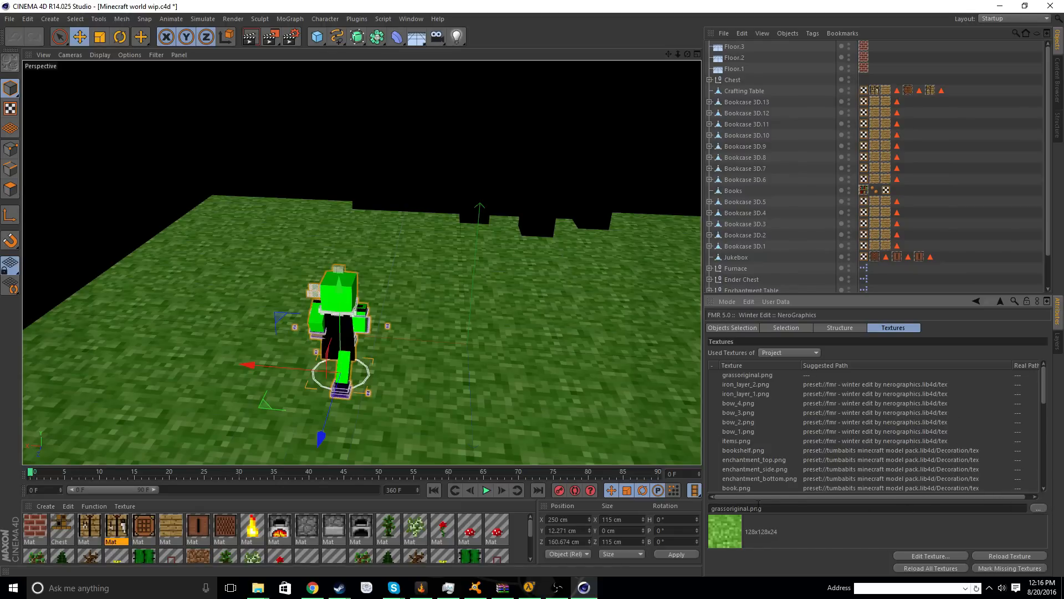
pyautogui.moveTo(741, 412)
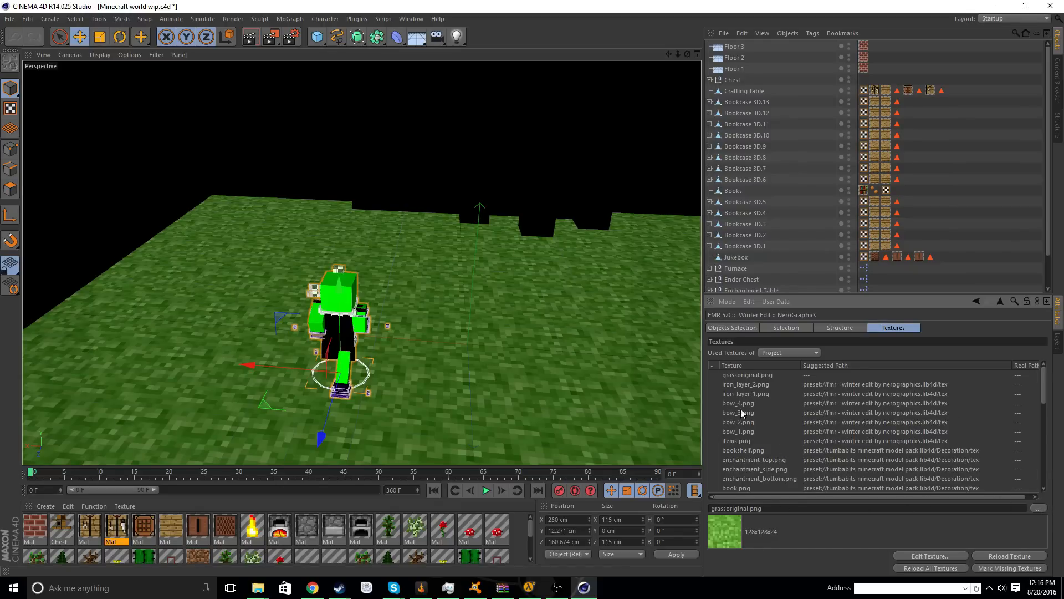
pyautogui.moveTo(256, 588)
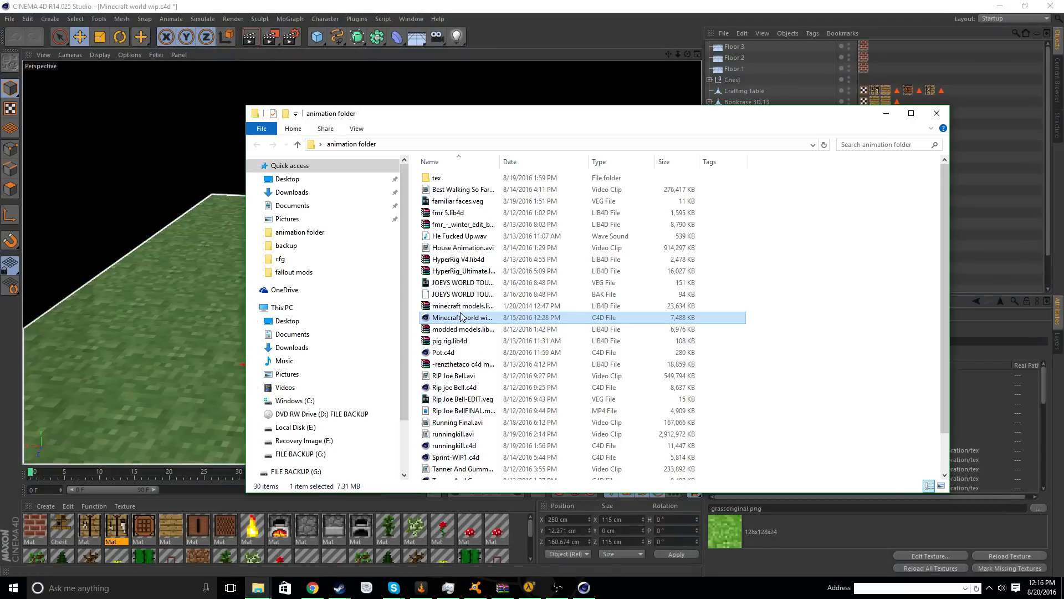
# - Bring Cinema 4D back in front of File Explorer with the texture list still shown
pyautogui.click(461, 306)
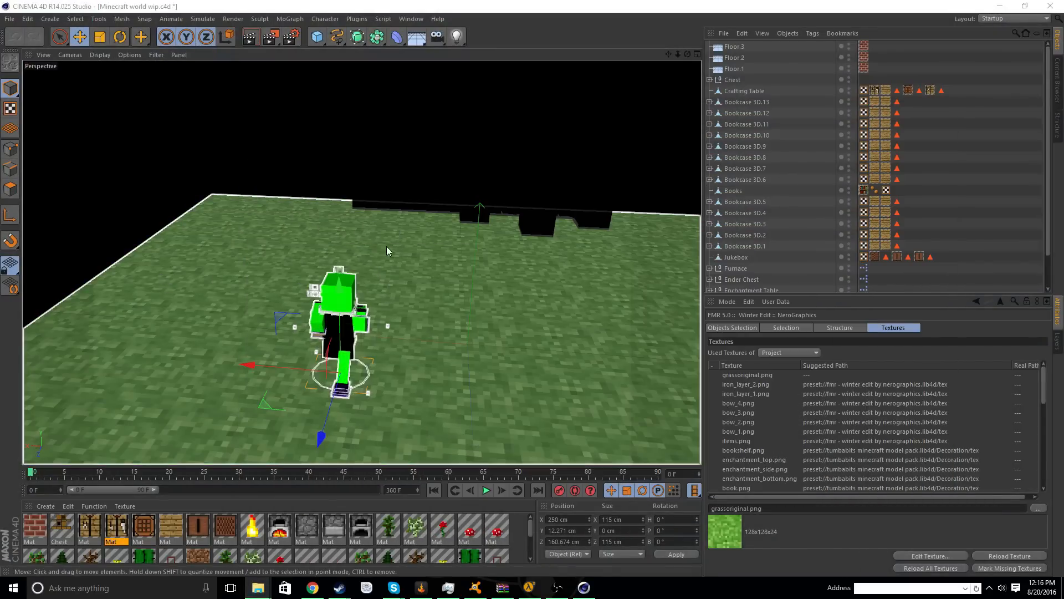
pyautogui.moveTo(456, 265)
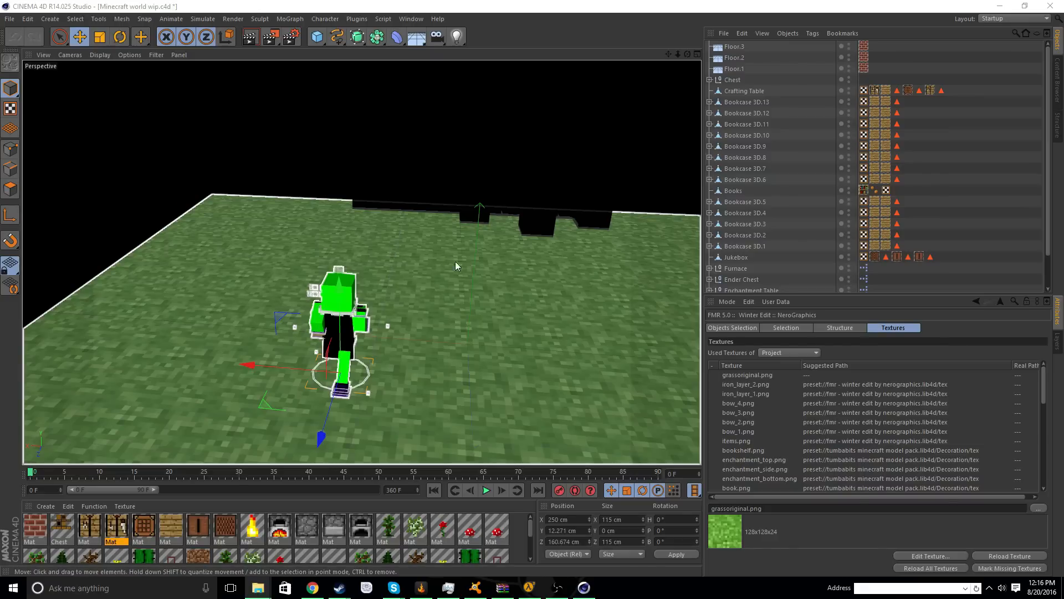
pyautogui.moveTo(374, 251)
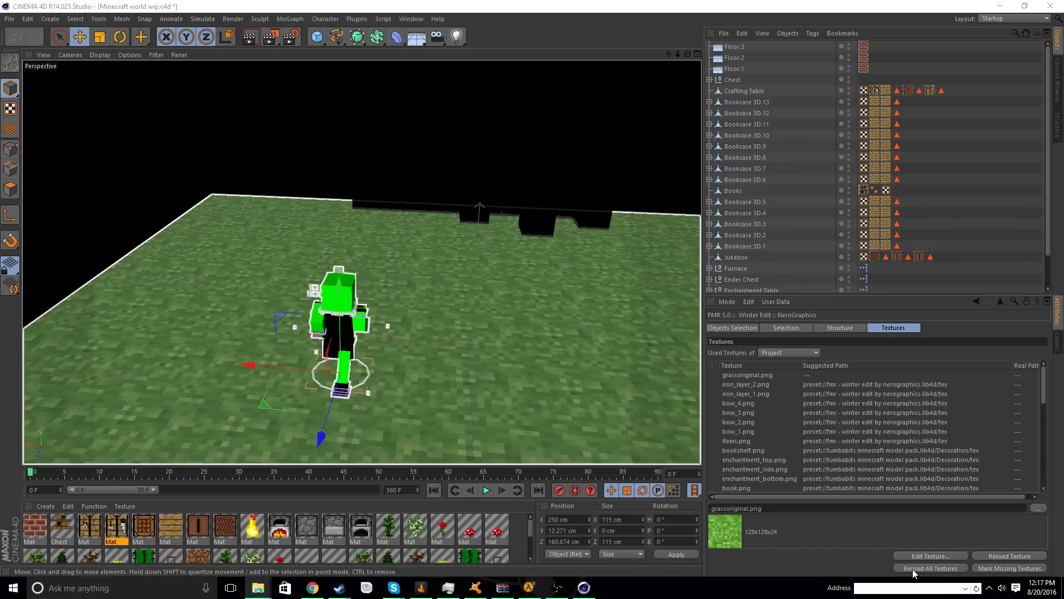
pyautogui.moveTo(653, 171)
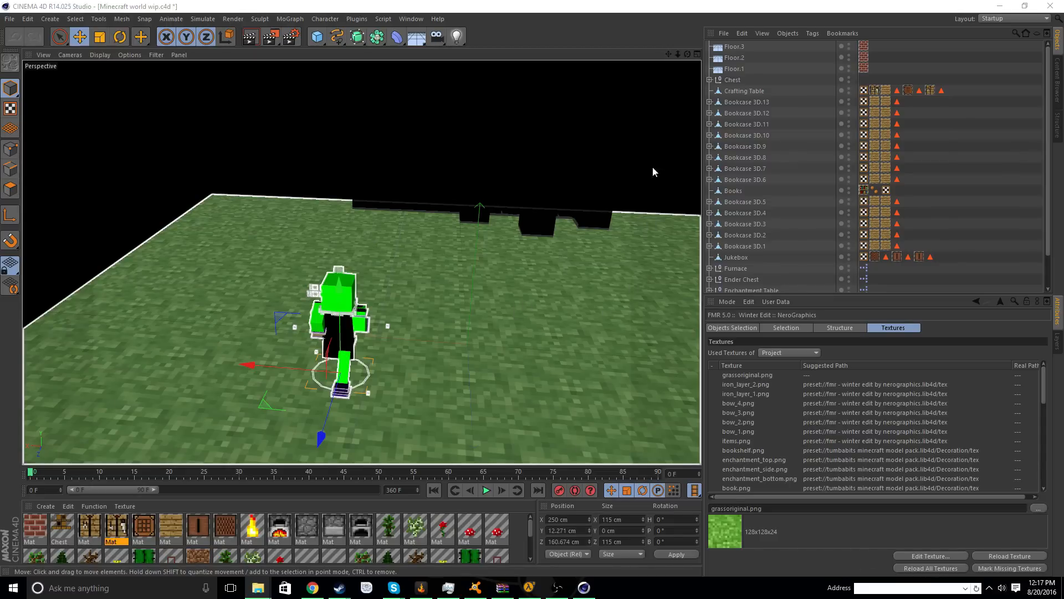
pyautogui.moveTo(645, 142)
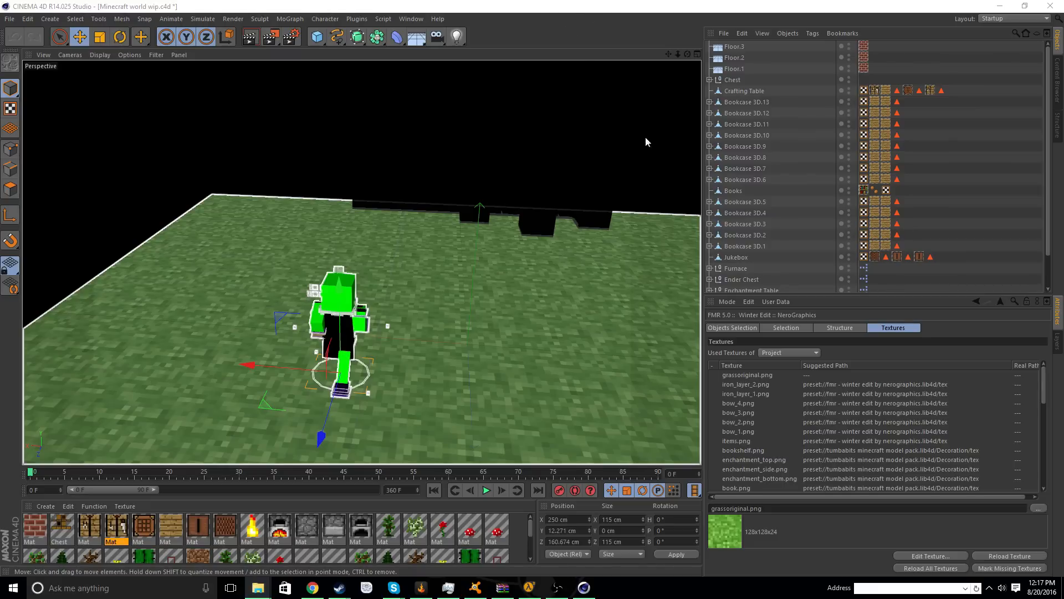
pyautogui.moveTo(321, 250)
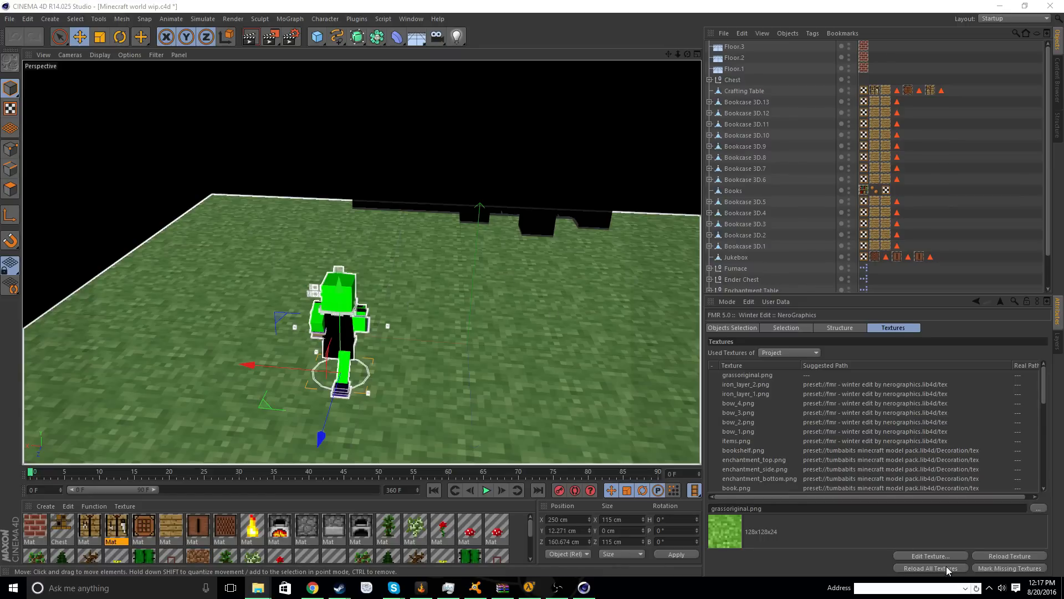
pyautogui.moveTo(788, 403)
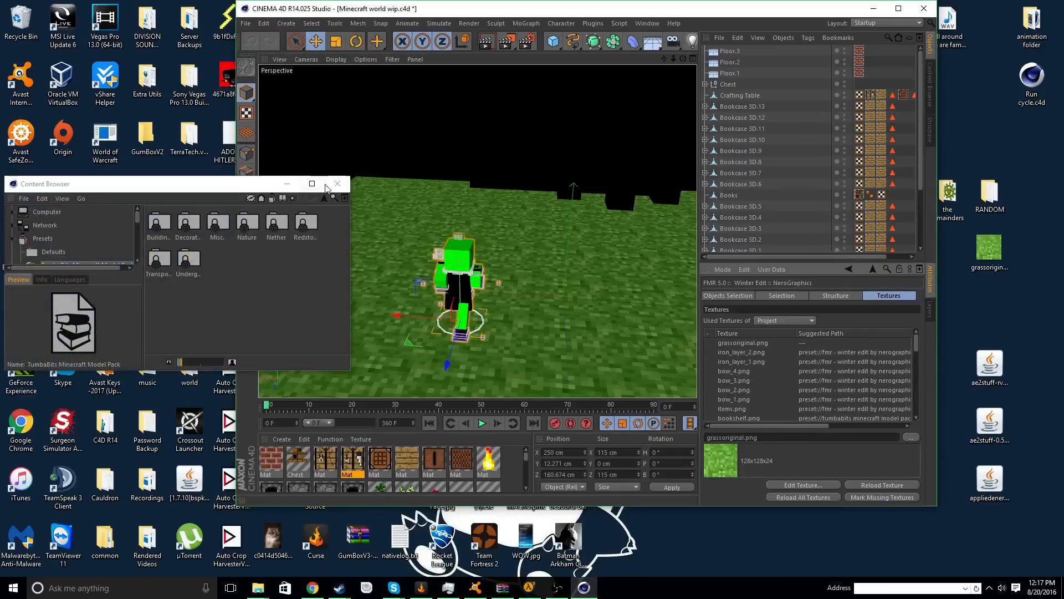
# - Dismiss the Content Browser and reload all textures so brick walls, grass, bookshelves and chests appear
pyautogui.click(337, 184)
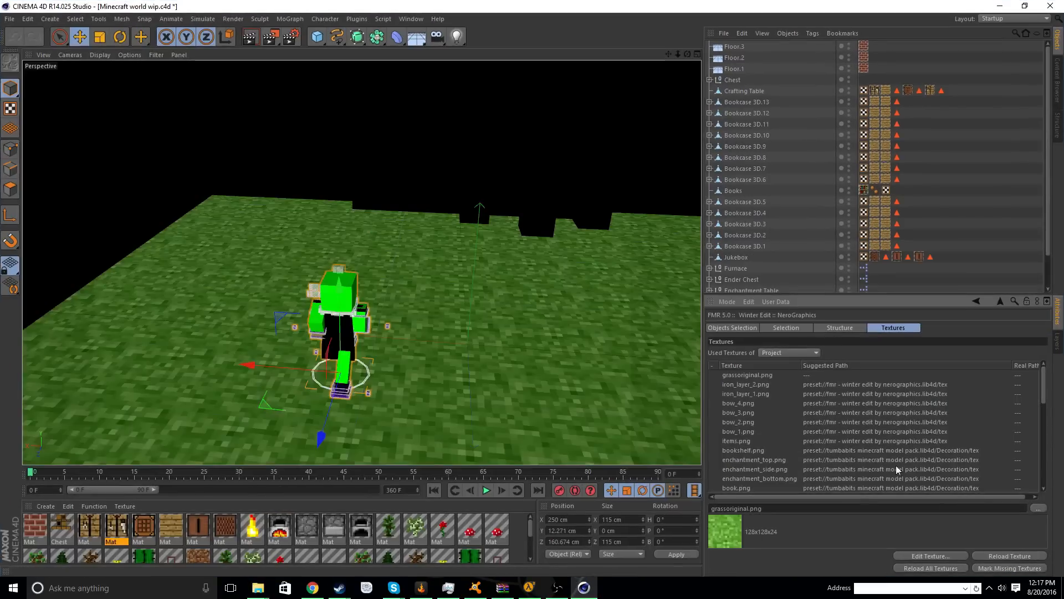
pyautogui.click(930, 568)
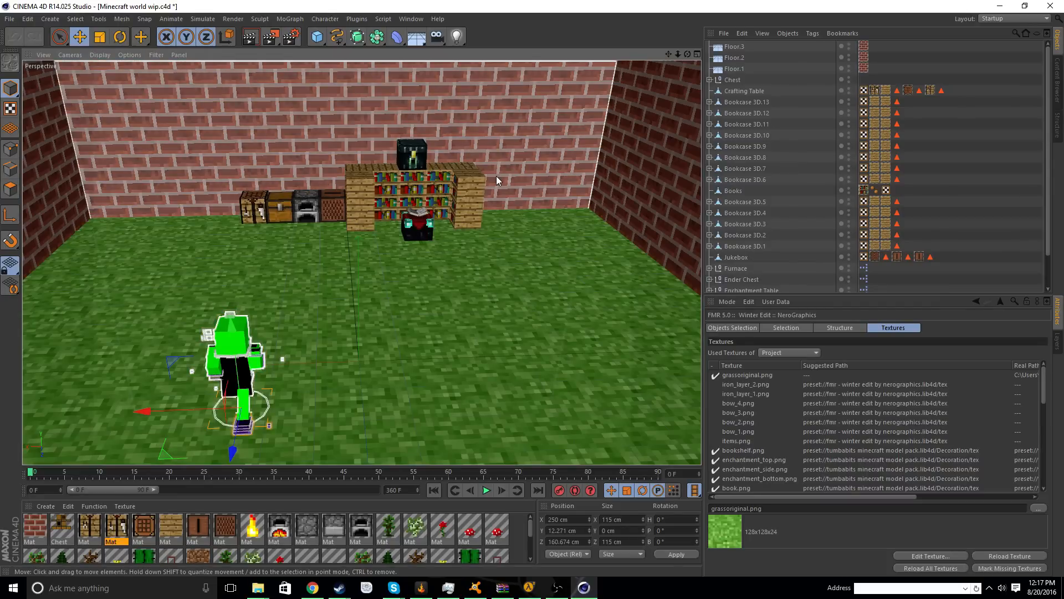
pyautogui.moveTo(521, 192)
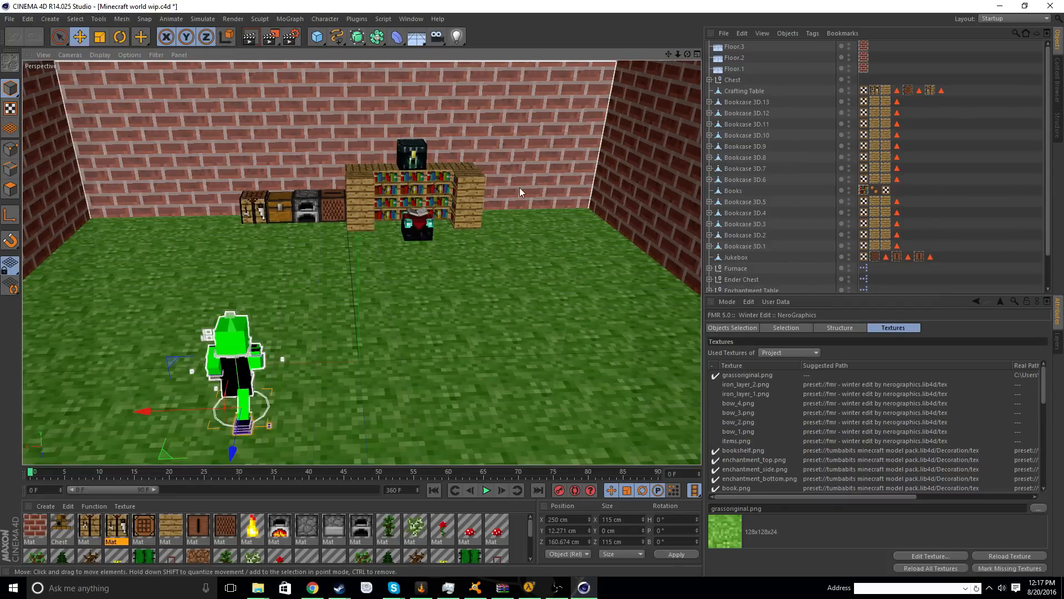
pyautogui.moveTo(533, 150)
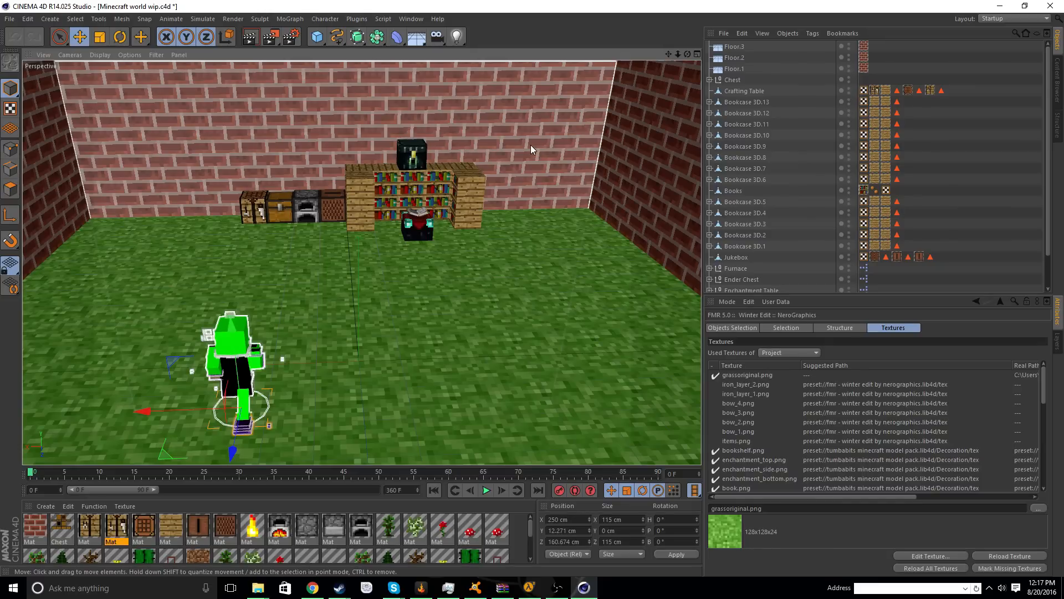